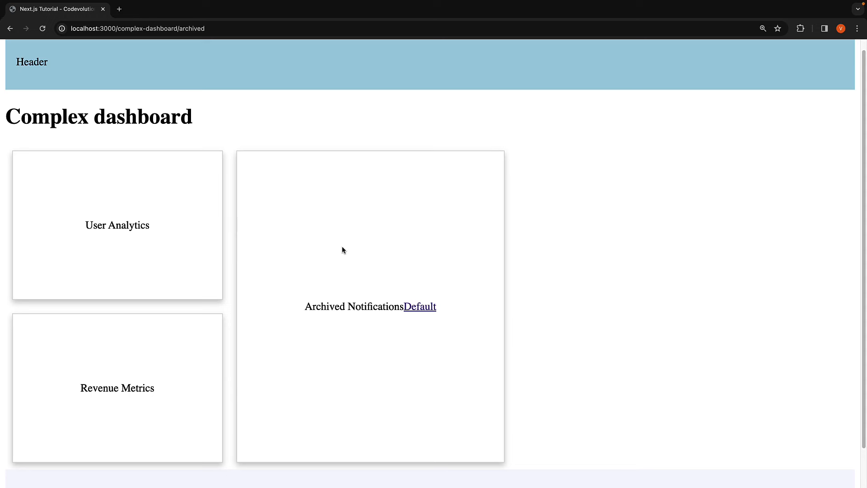
{"action": "mouse_move", "coordinate": [581, 255]}
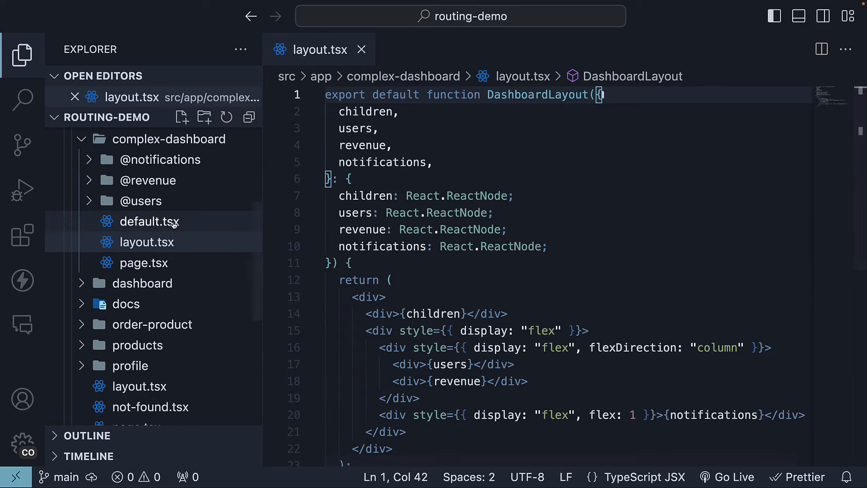
{"action": "left_click", "coordinate": [169, 139]}
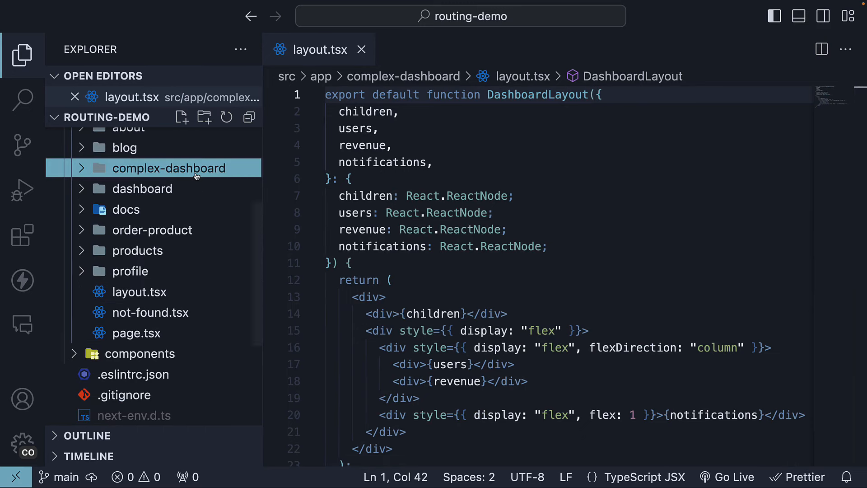
{"action": "left_click", "coordinate": [170, 168]}
{"action": "type", "text": "@login"}
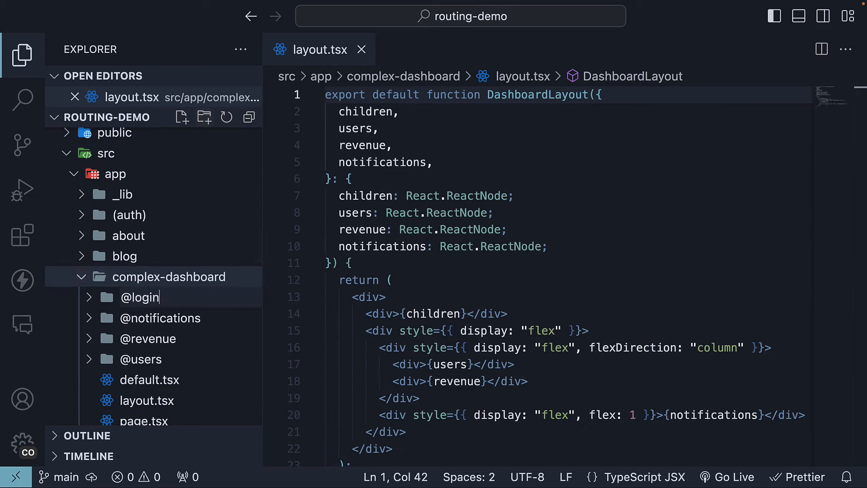
{"action": "left_click", "coordinate": [141, 297]}
{"action": "type", "text": "page.tsx"}
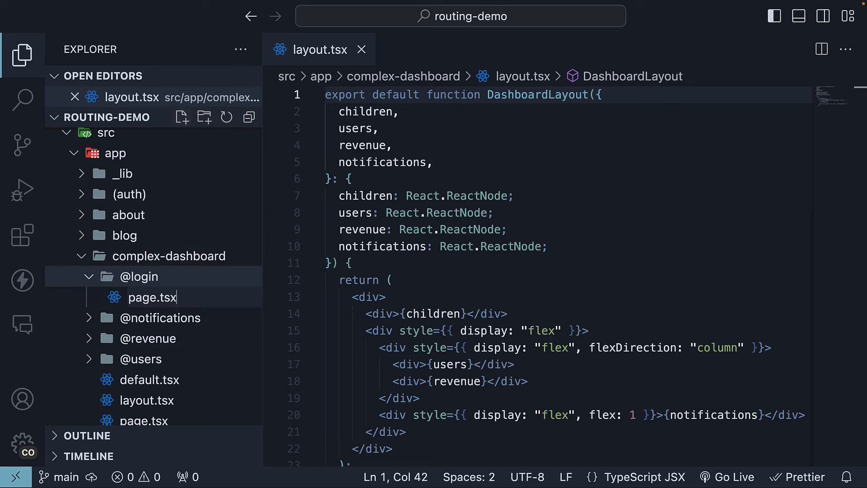
{"action": "left_click", "coordinate": [153, 297]}
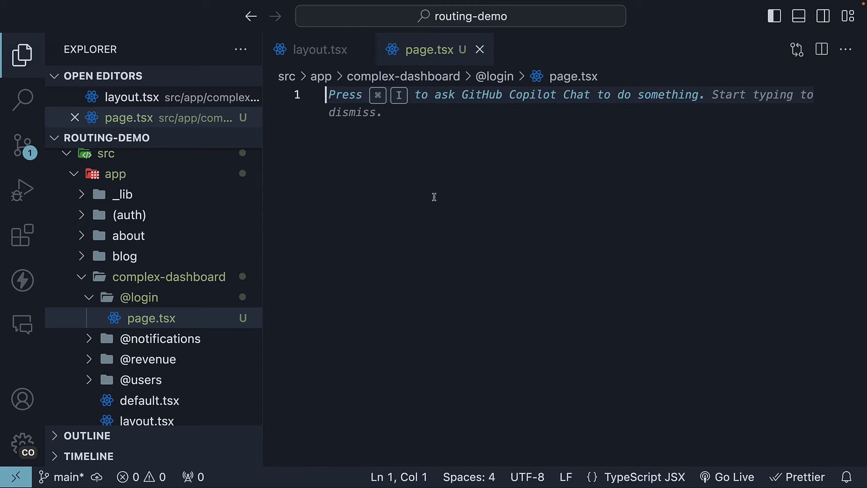
{"action": "mouse_move", "coordinate": [368, 331]}
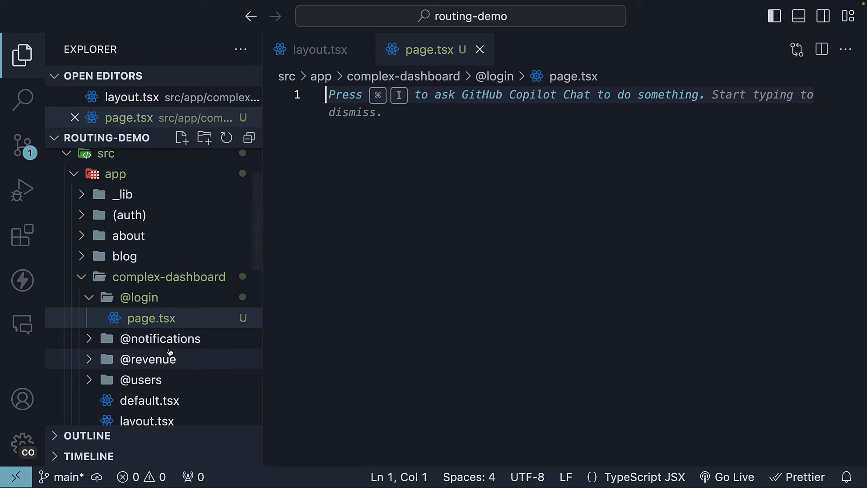
Reuse the users page as a Login component whose card reads 'Please login to continue'
{"action": "left_click", "coordinate": [141, 380]}
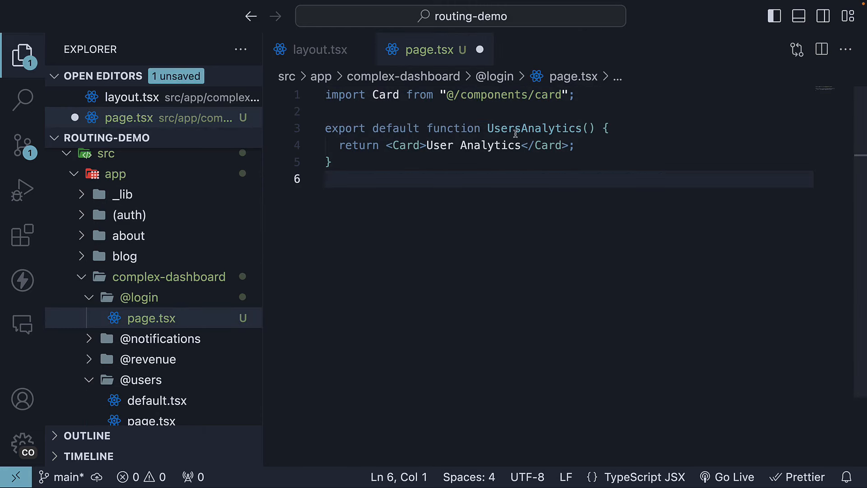
{"action": "type", "text": "Logi"}
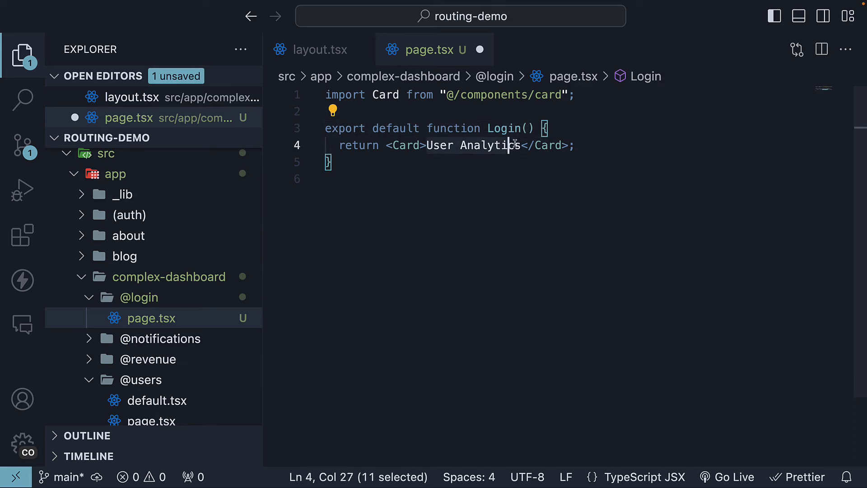
{"action": "type", "text": "Plea"}
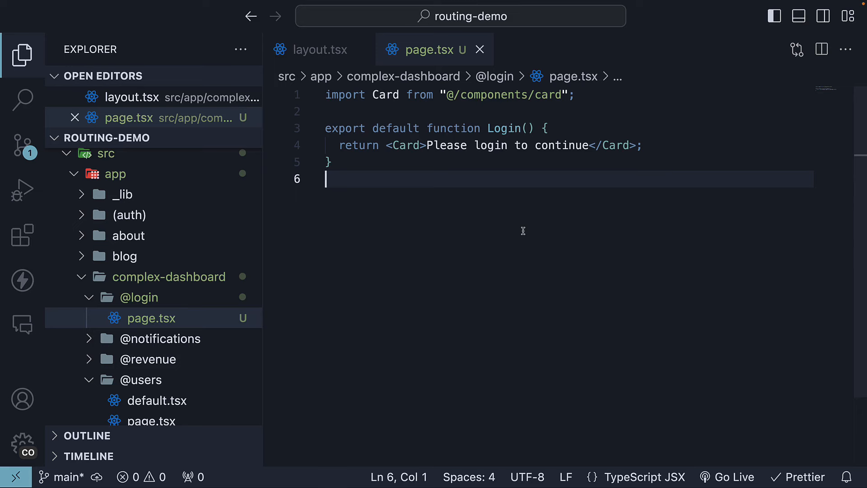
In layout.tsx, add a login prop typed login: React.ReactNode to the dashboard layout
{"action": "left_click", "coordinate": [319, 50]}
{"action": "type", "text": "login: React.ReactNode;"}
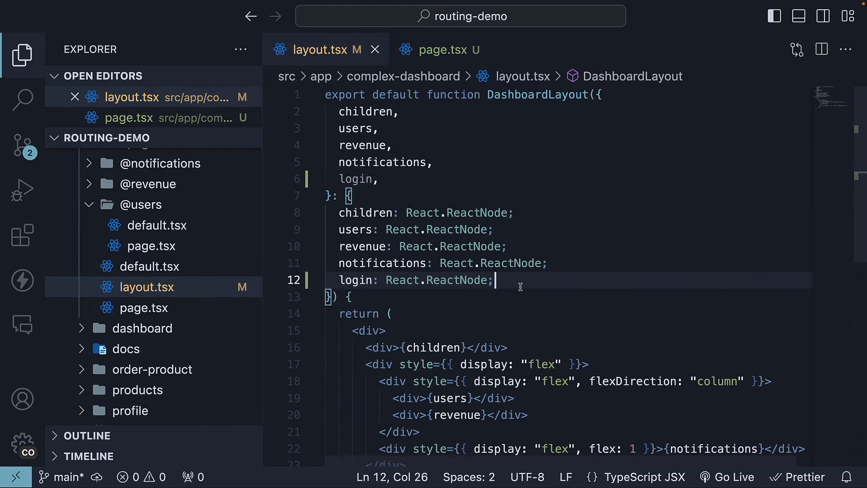
{"action": "key", "text": "enter"}
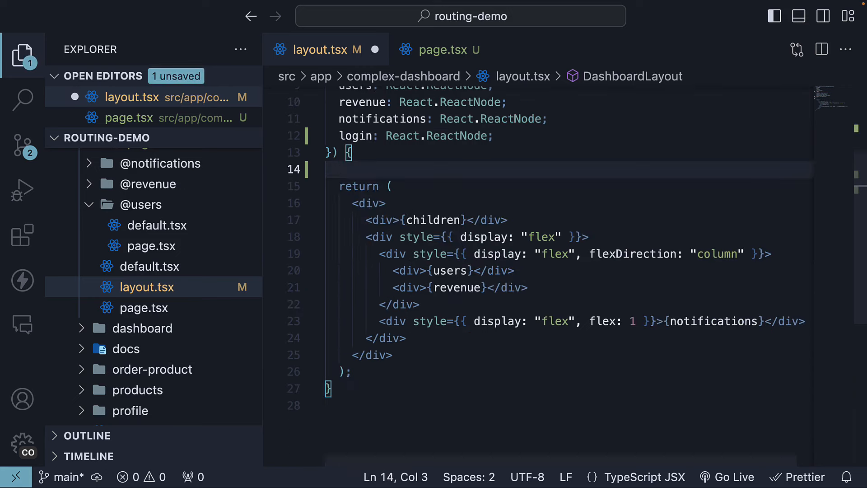
Declare const isLoggedIn = true inside the layout function
{"action": "type", "text": "c"}
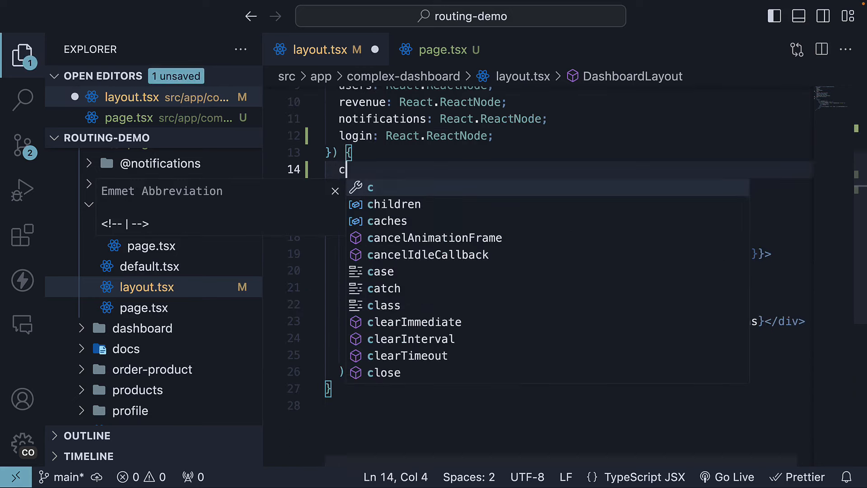
{"action": "type", "text": "onst isLogged"}
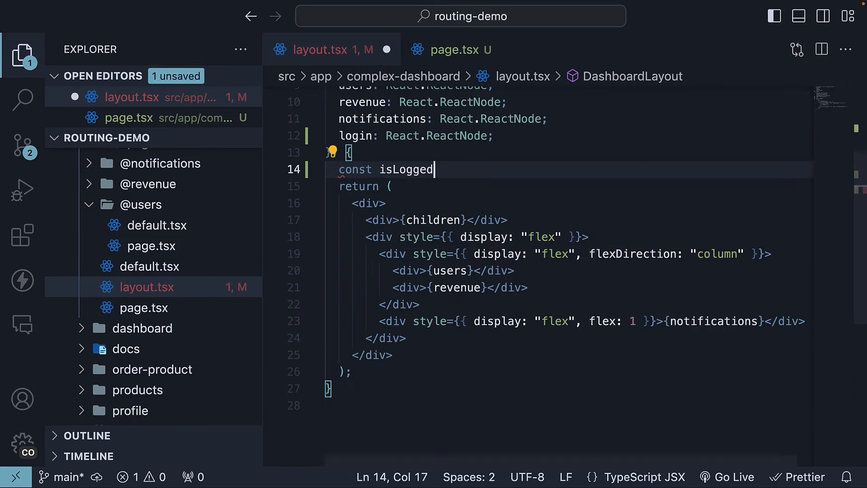
{"action": "type", "text": "In ="}
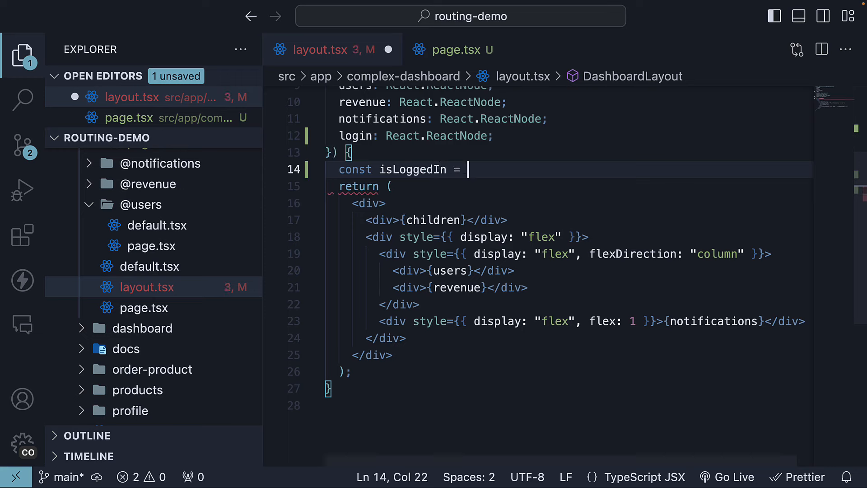
{"action": "type", "text": "true"}
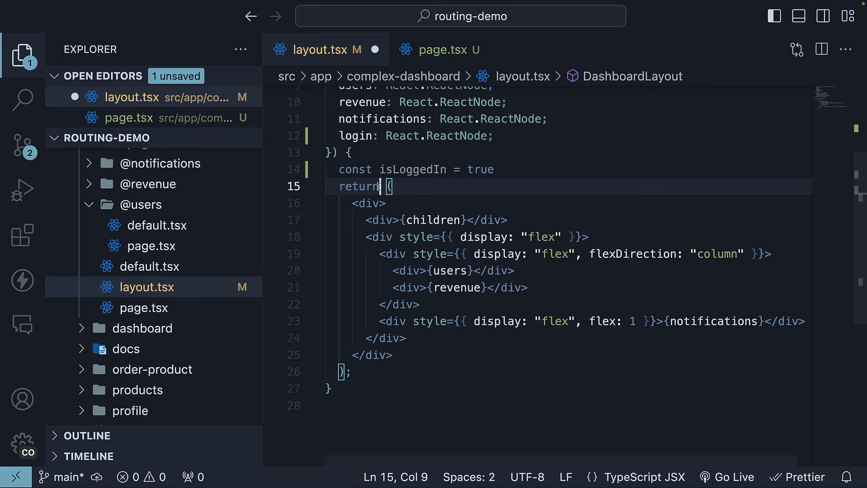
Return isLoggedIn ? (dashboard JSX) : (login) so the login slot shows when logged out
{"action": "type", "text": "isLoggedIn"}
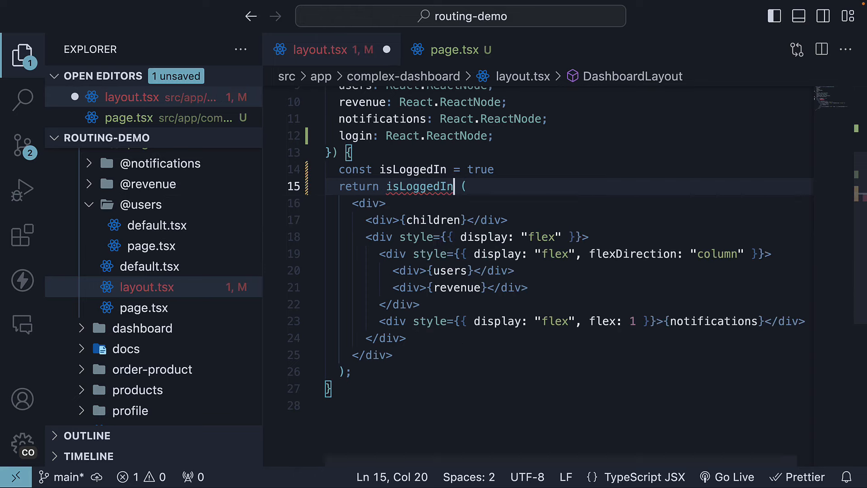
{"action": "type", "text": "?"}
{"action": "left_click", "coordinate": [573, 372]}
{"action": "type", "text": ": ()"}
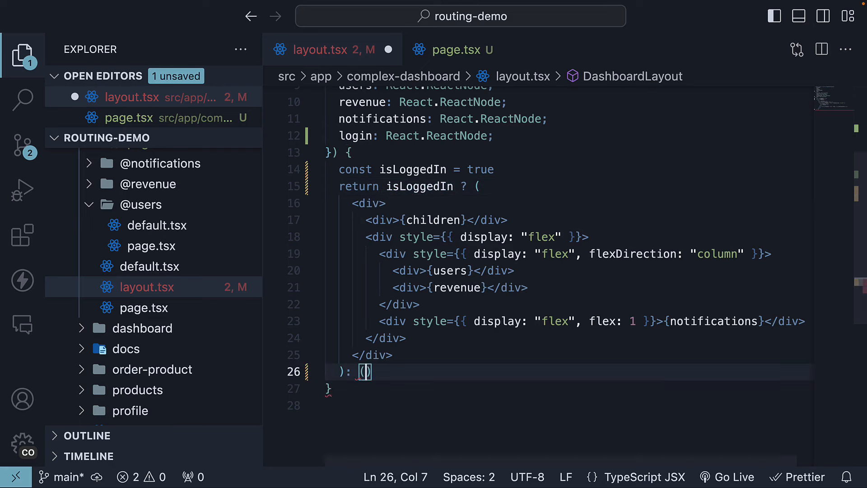
{"action": "type", "text": "login"}
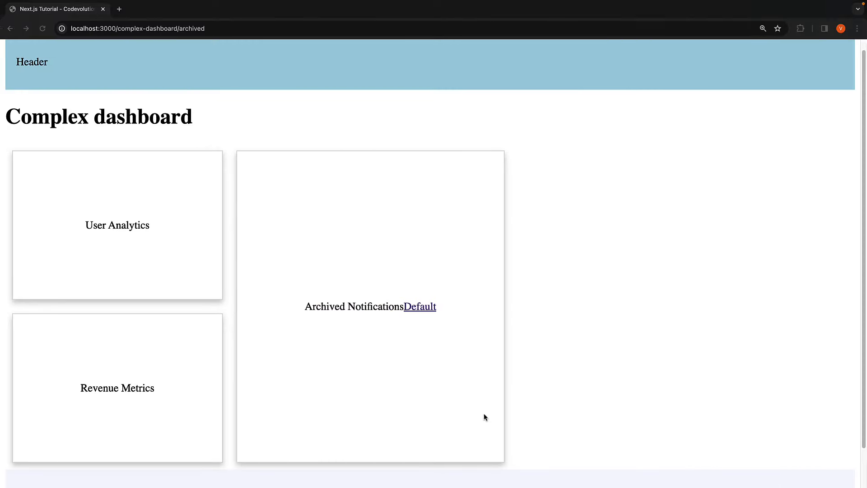
{"action": "mouse_move", "coordinate": [230, 121]}
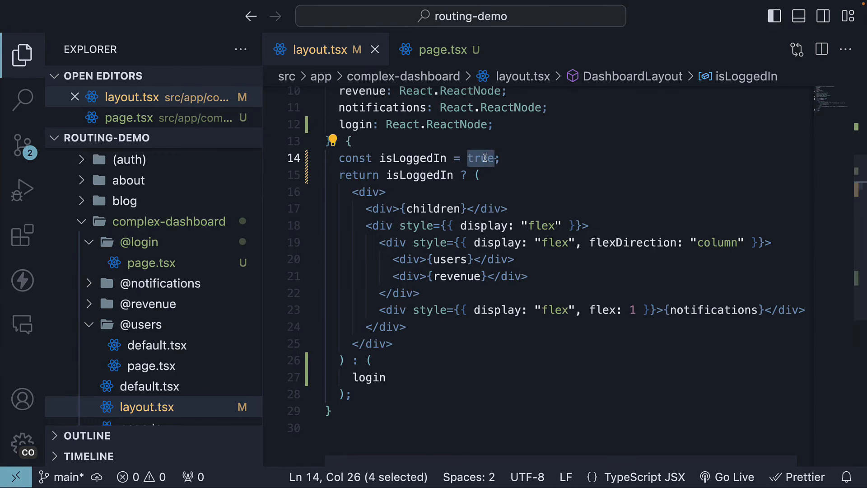
Change isLoggedIn to false so only the 'Please login to continue' card renders
{"action": "type", "text": "false"}
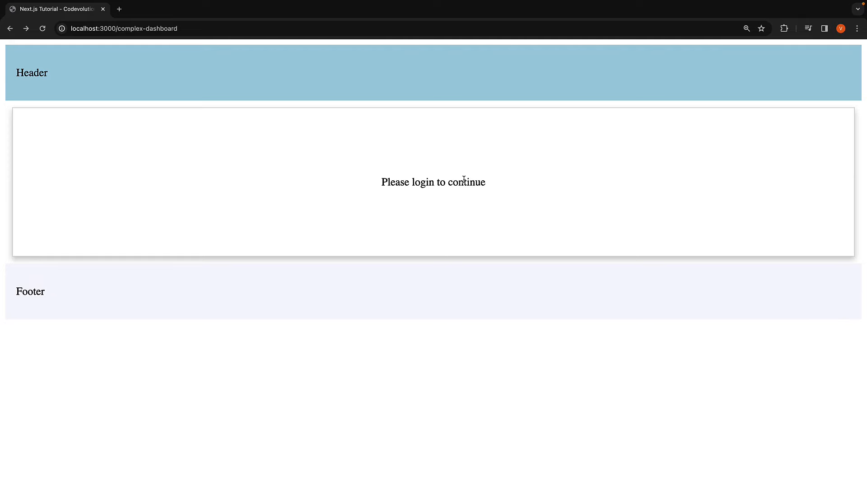
{"action": "mouse_move", "coordinate": [452, 216]}
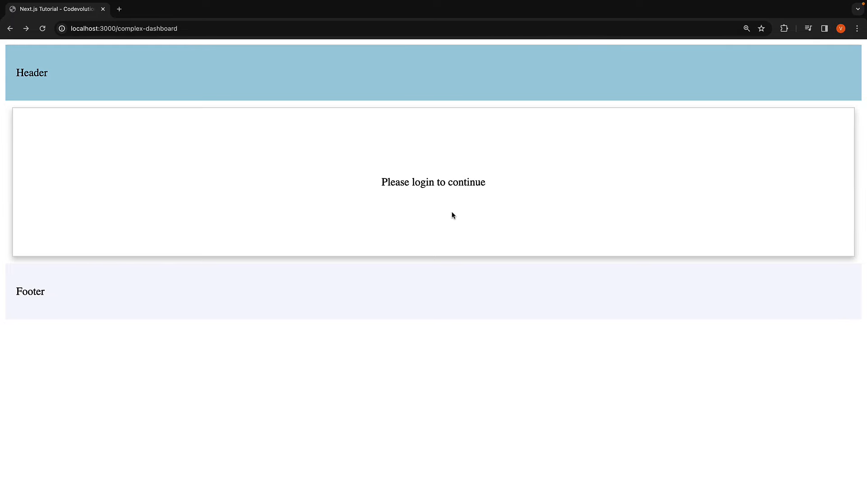
{"action": "mouse_move", "coordinate": [449, 355]}
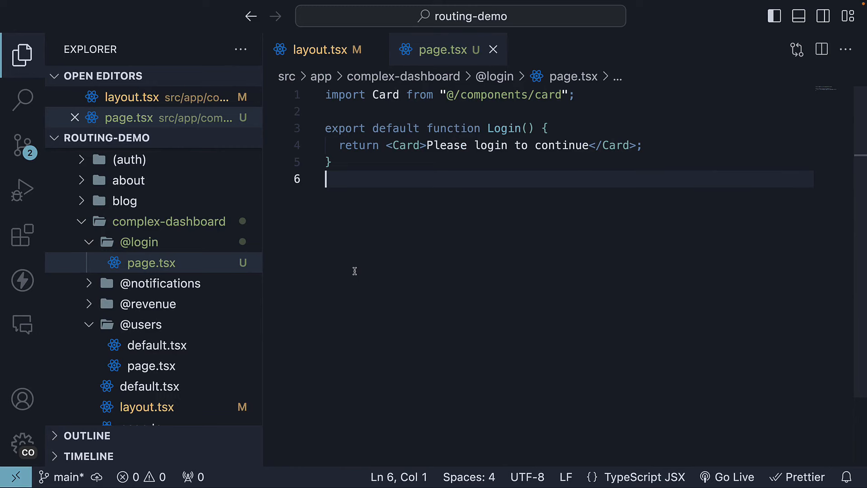
{"action": "mouse_move", "coordinate": [386, 276]}
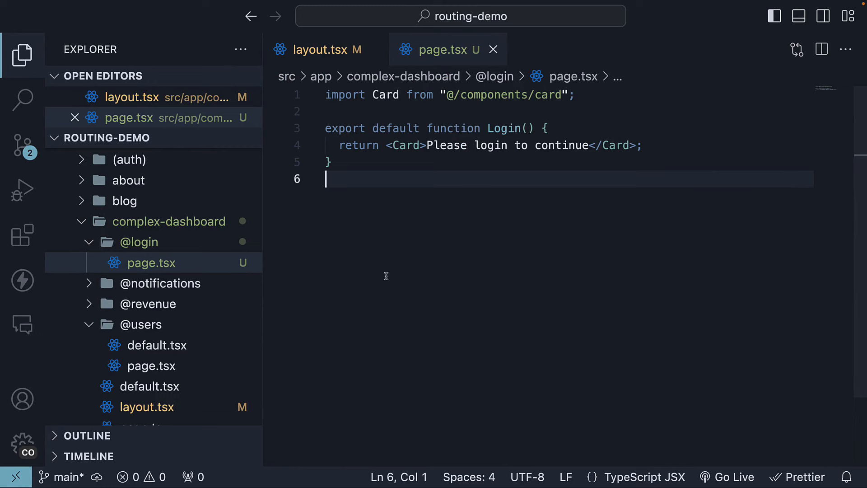